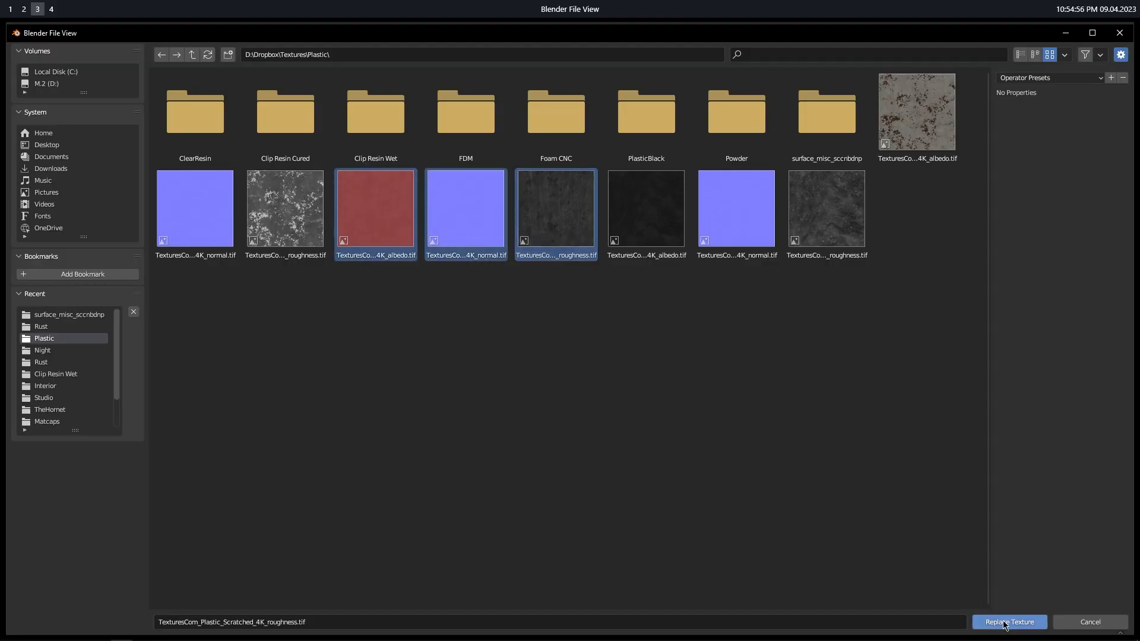
Step: Switch the render engine to Cycles and select the cross-shaped block
left_click(1008, 621)
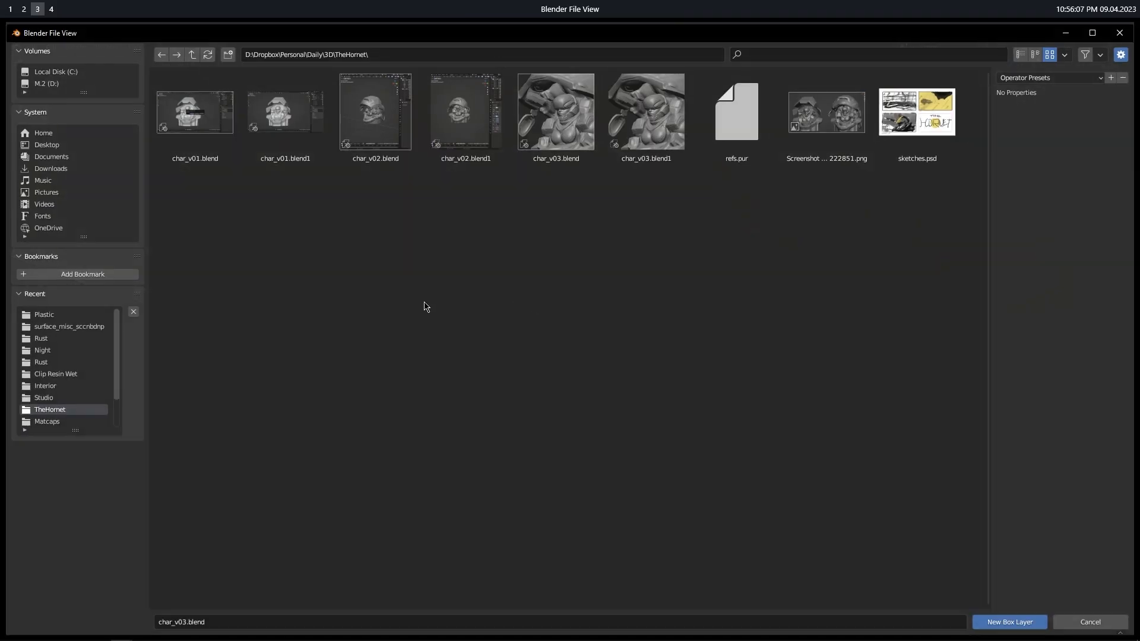
double_click(556, 112)
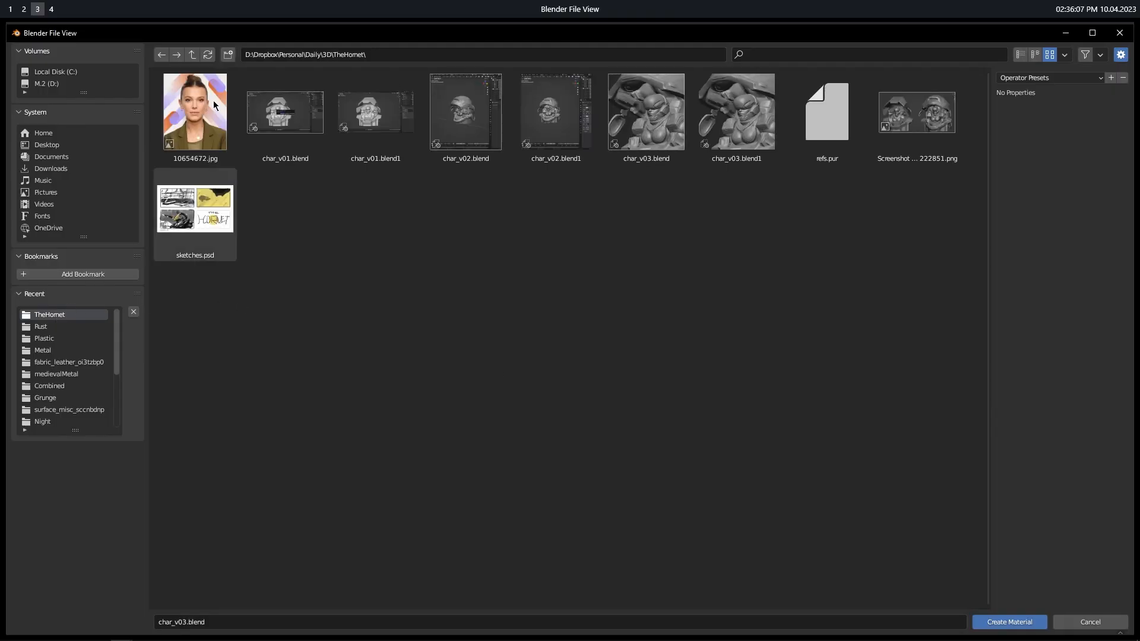
left_click(1008, 621)
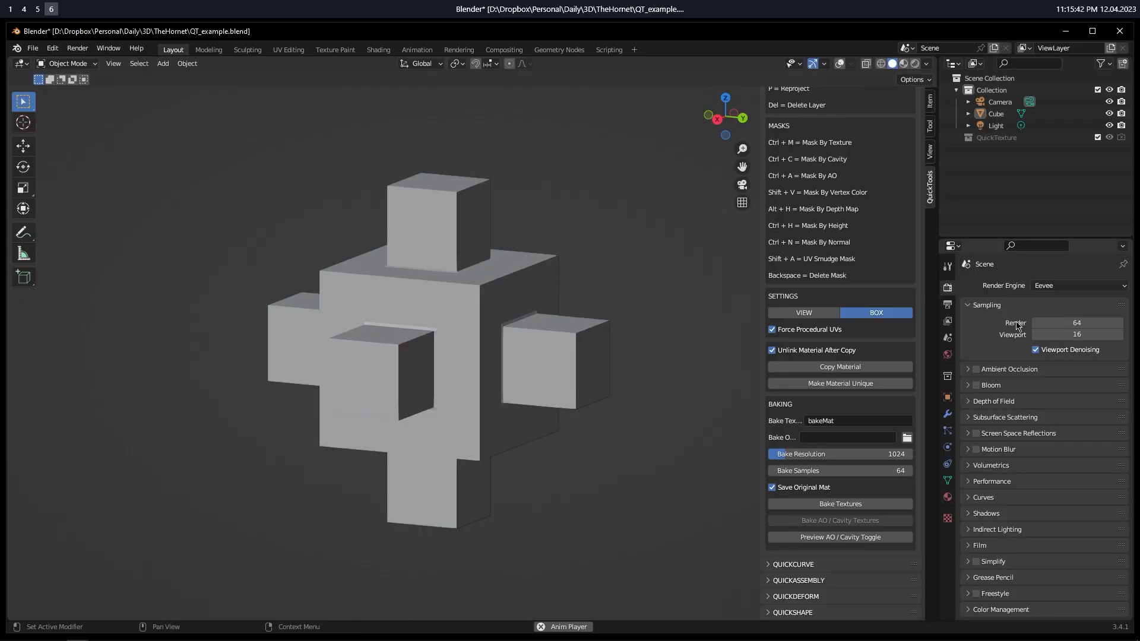
left_click(1079, 285)
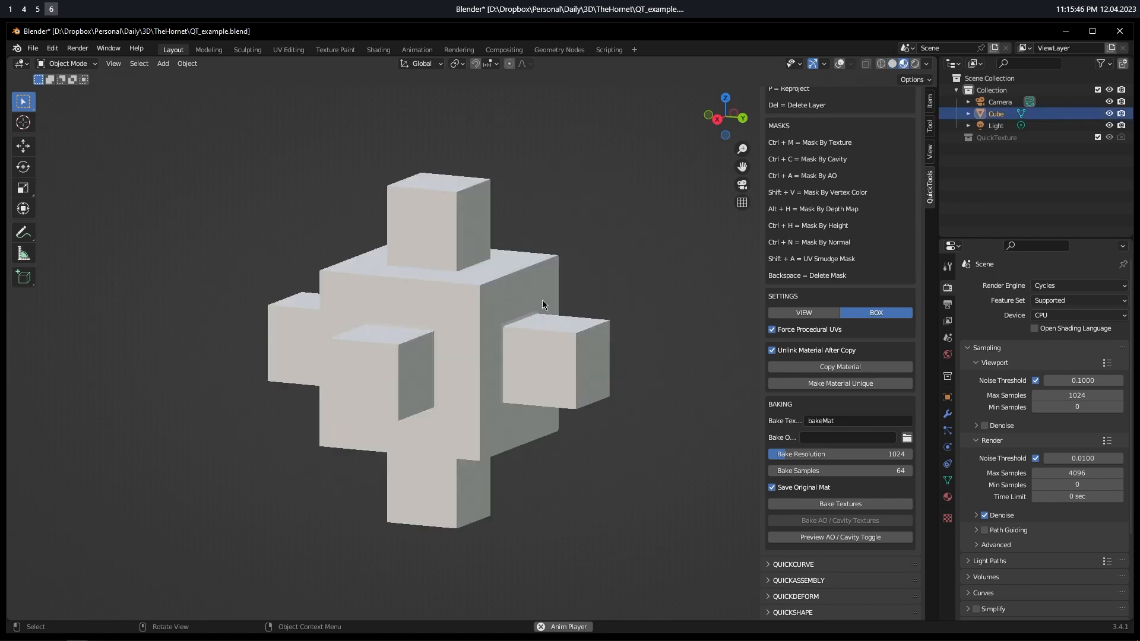
mouse_move(497, 312)
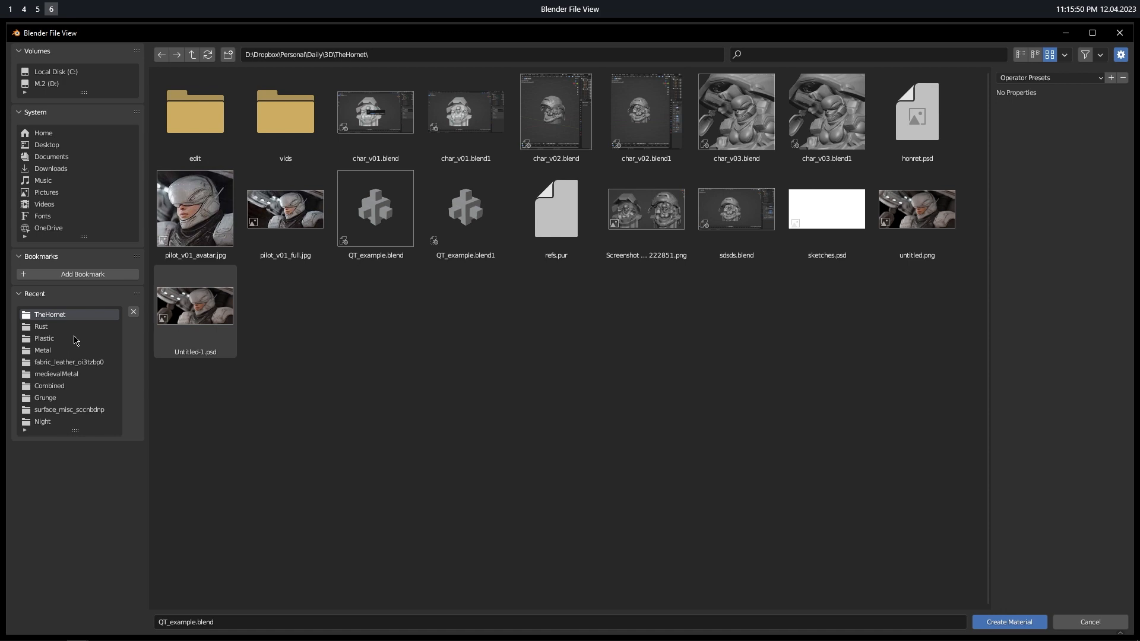
Step: Add a QuickTexture box layer using the rust image from the Powder texture folder
left_click(44, 339)
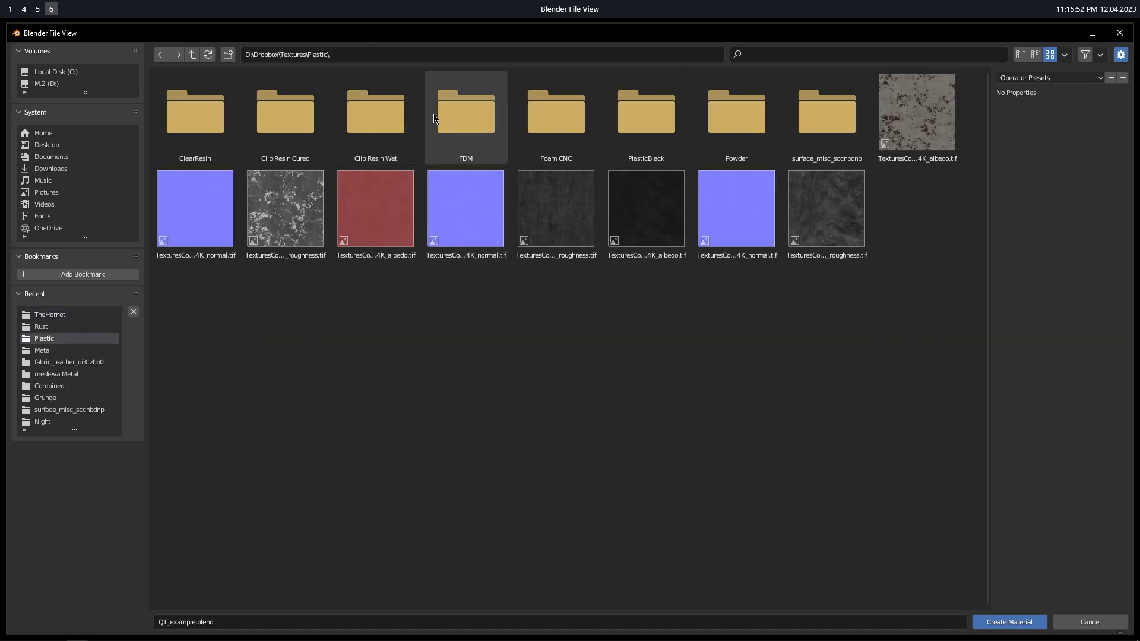
left_click(645, 113)
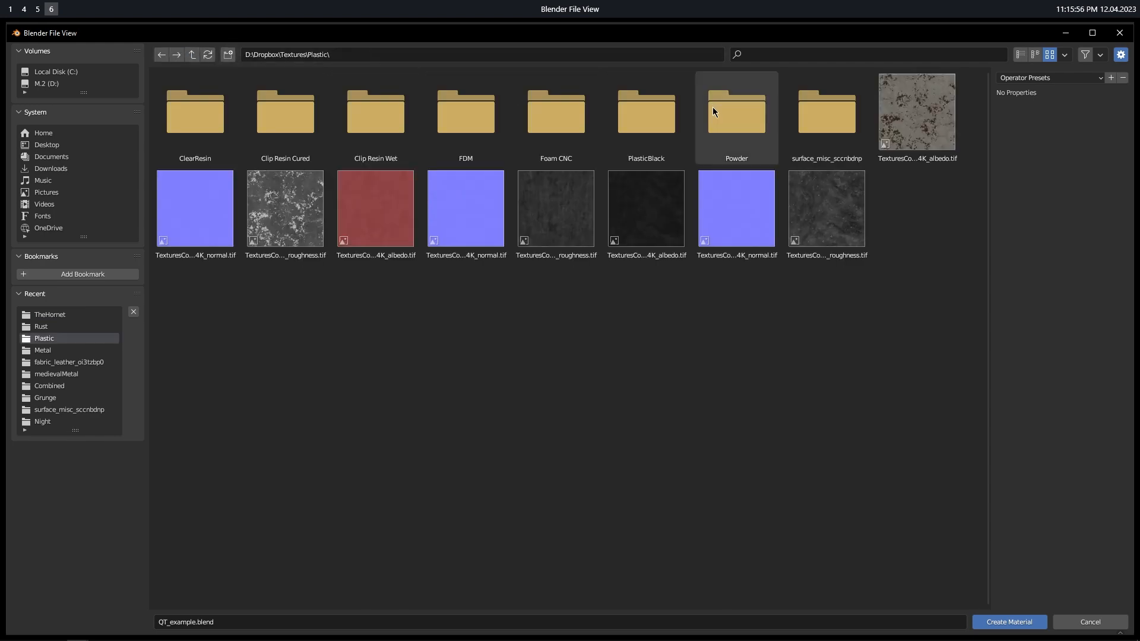
double_click(737, 113)
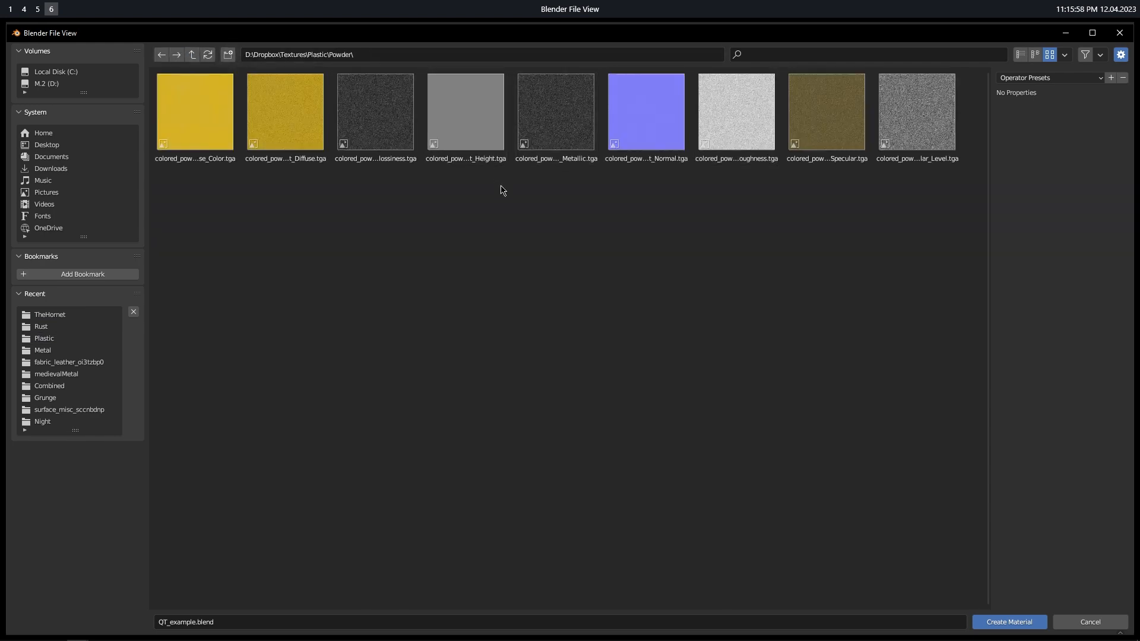
left_click(1009, 621)
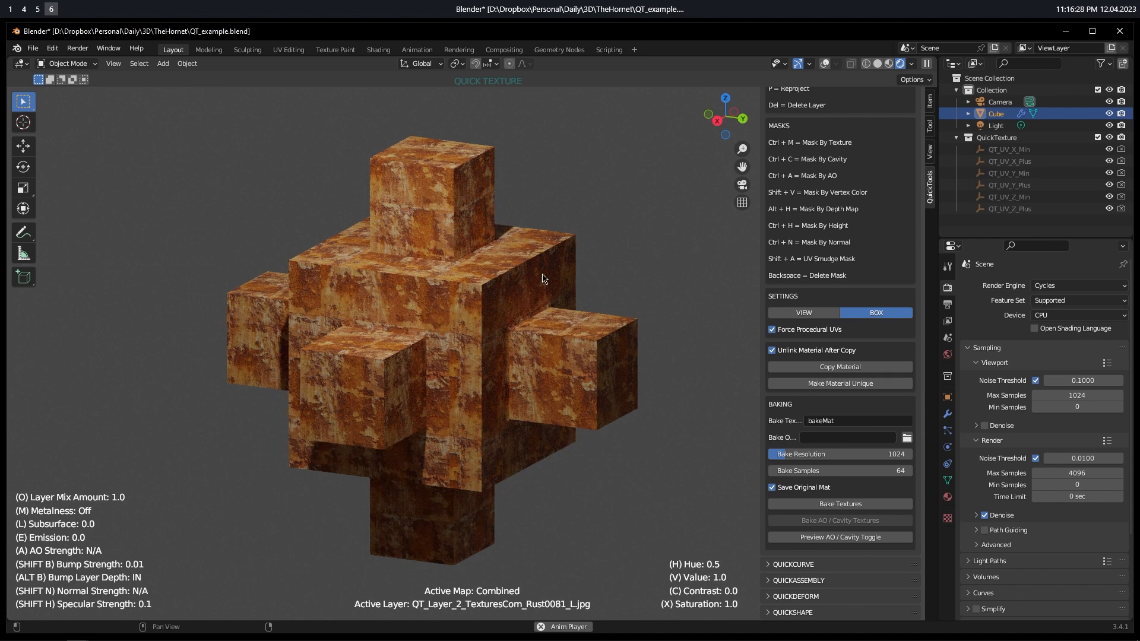
mouse_move(509, 265)
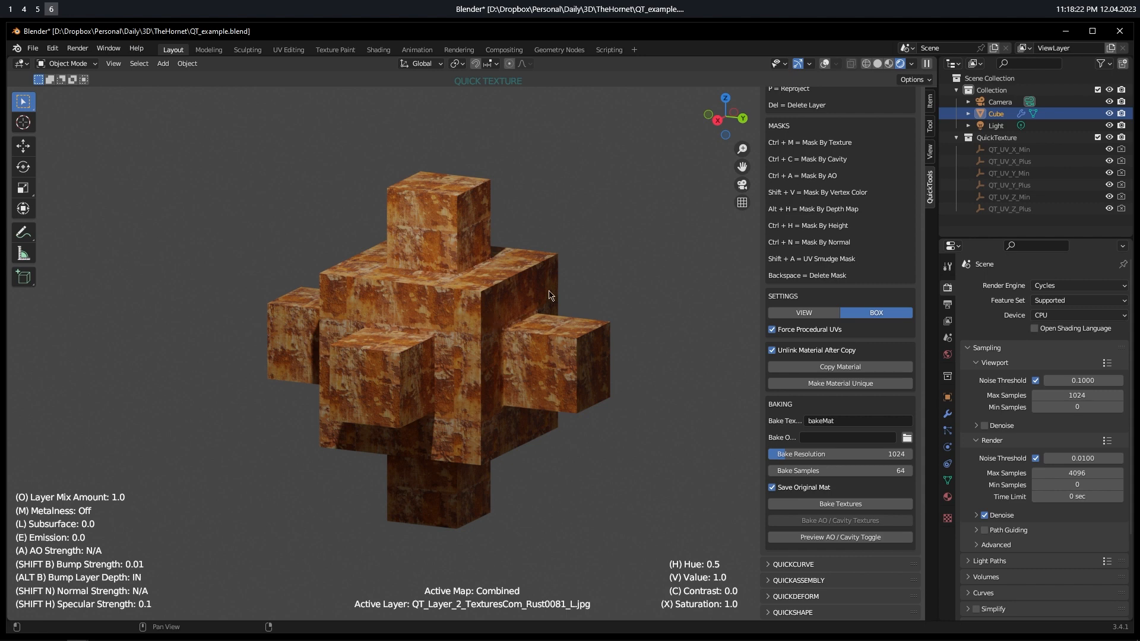
mouse_move(532, 325)
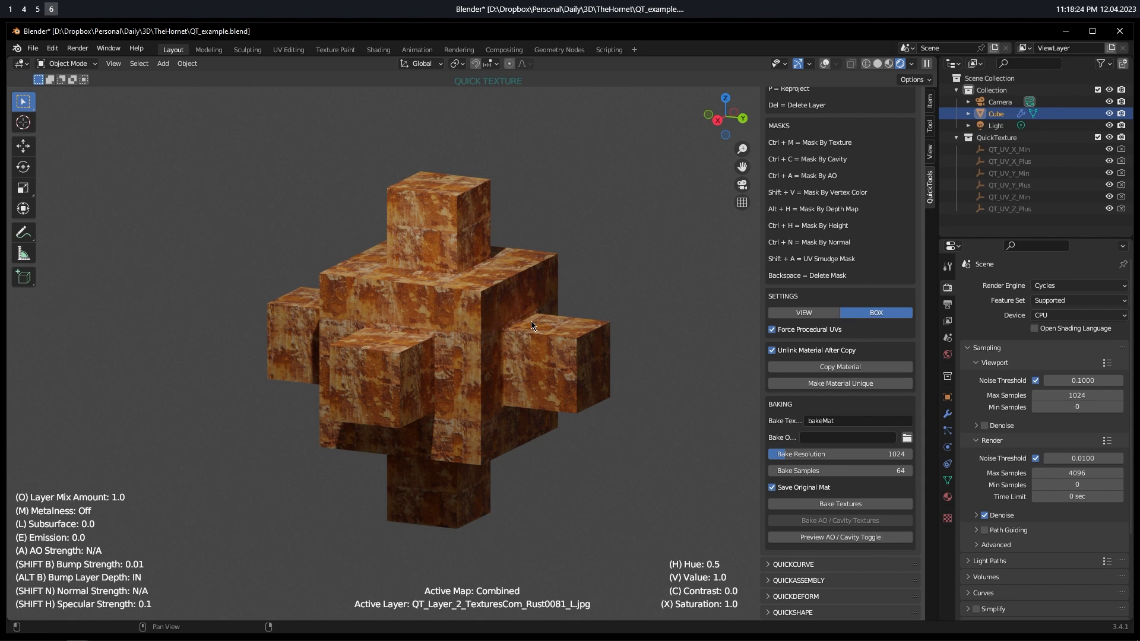
mouse_move(530, 312)
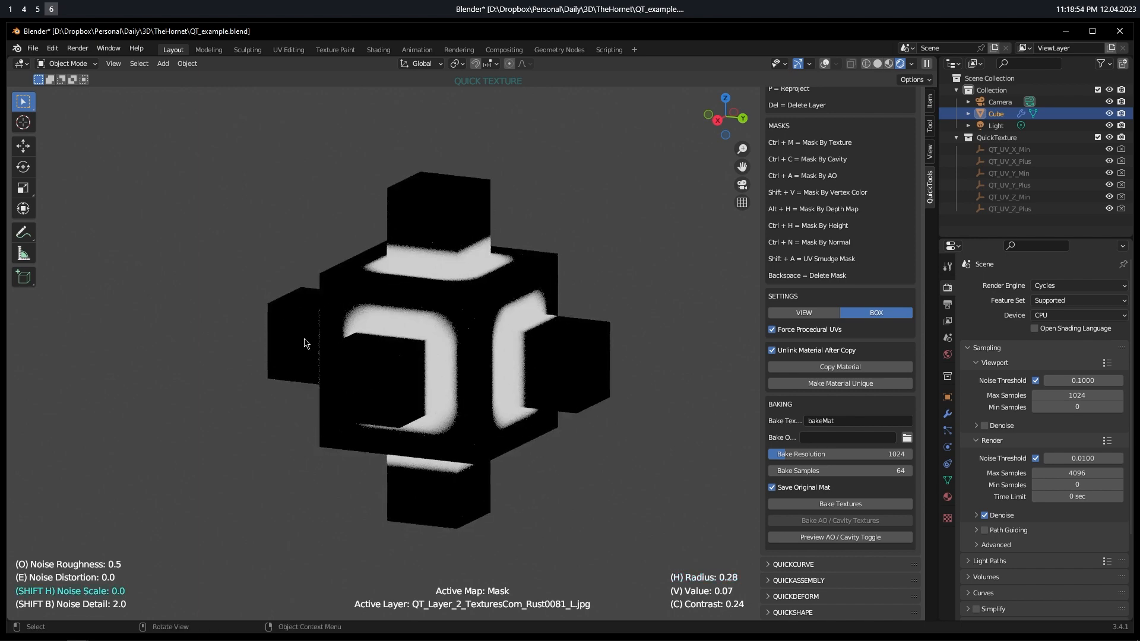
mouse_move(411, 345)
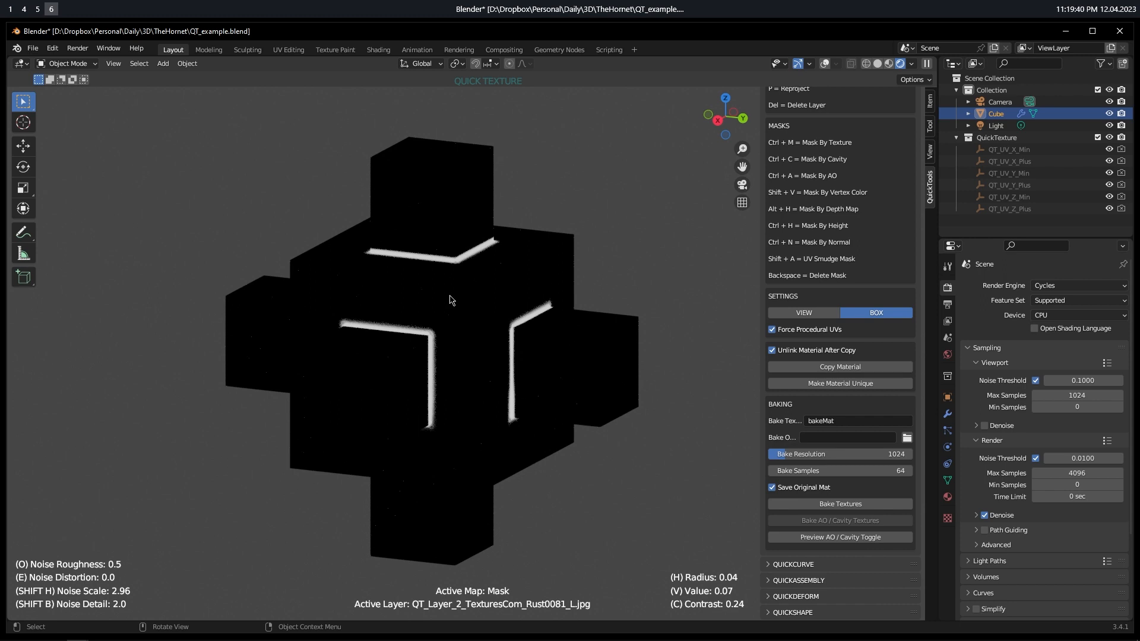
mouse_move(477, 387)
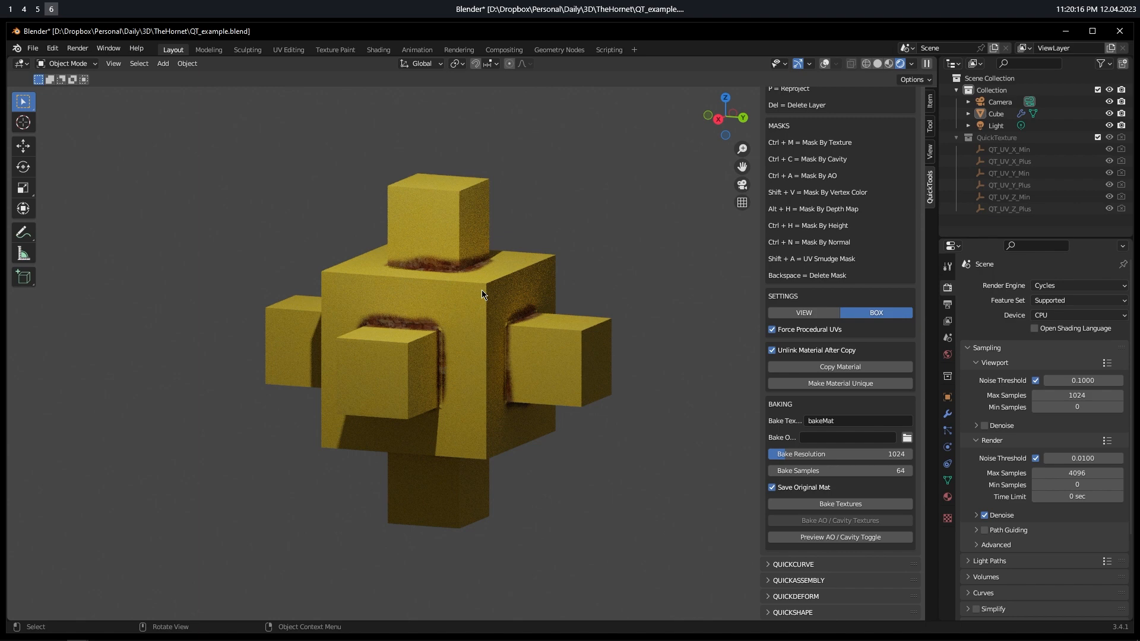
mouse_move(526, 314)
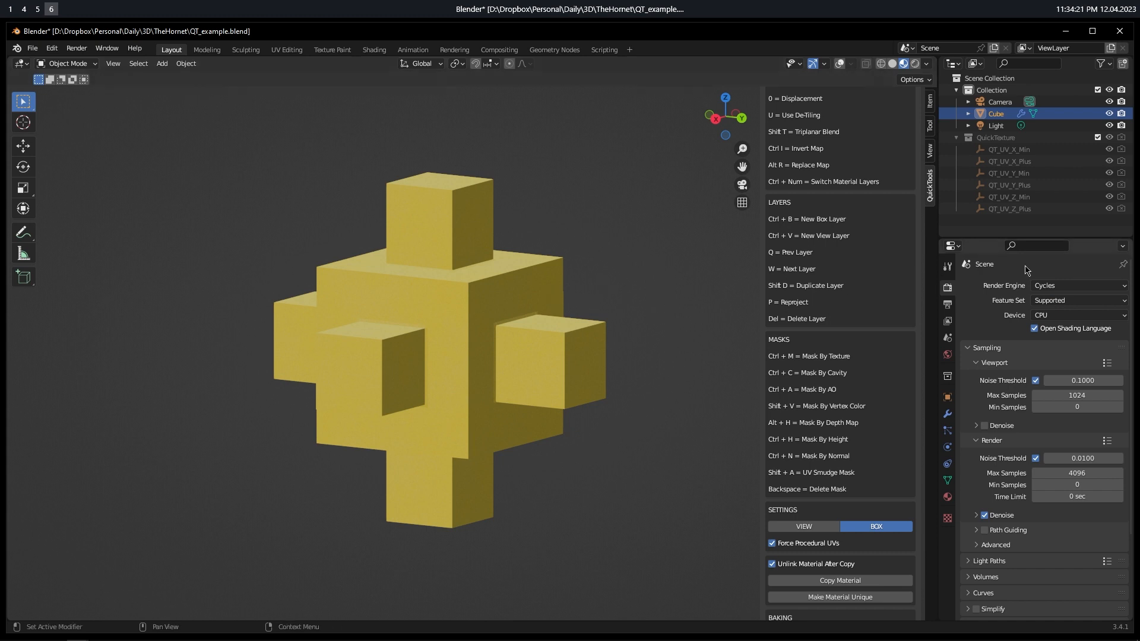
Step: Switch the render engine to Eevee and enter Vertex Paint mode on the block
left_click(1079, 285)
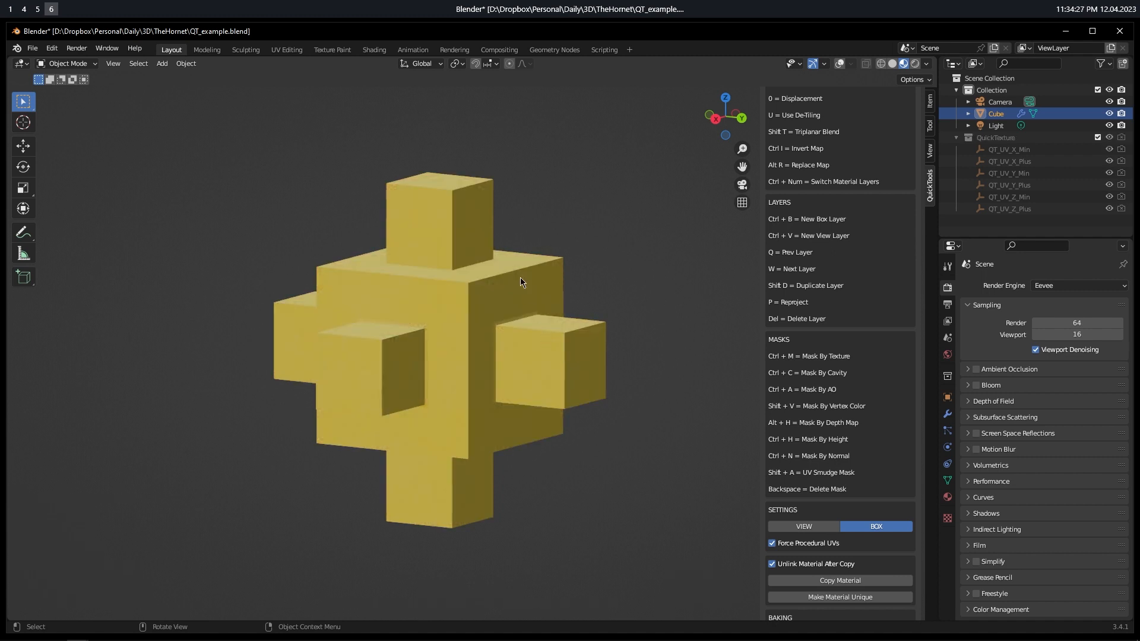
left_click(65, 63)
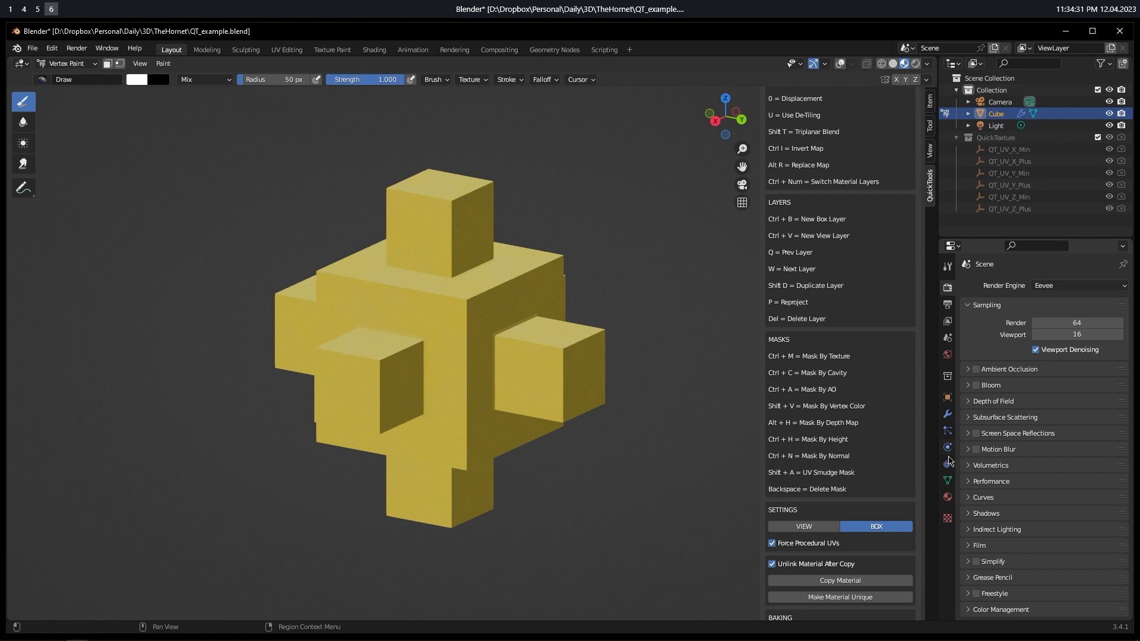
left_click(948, 481)
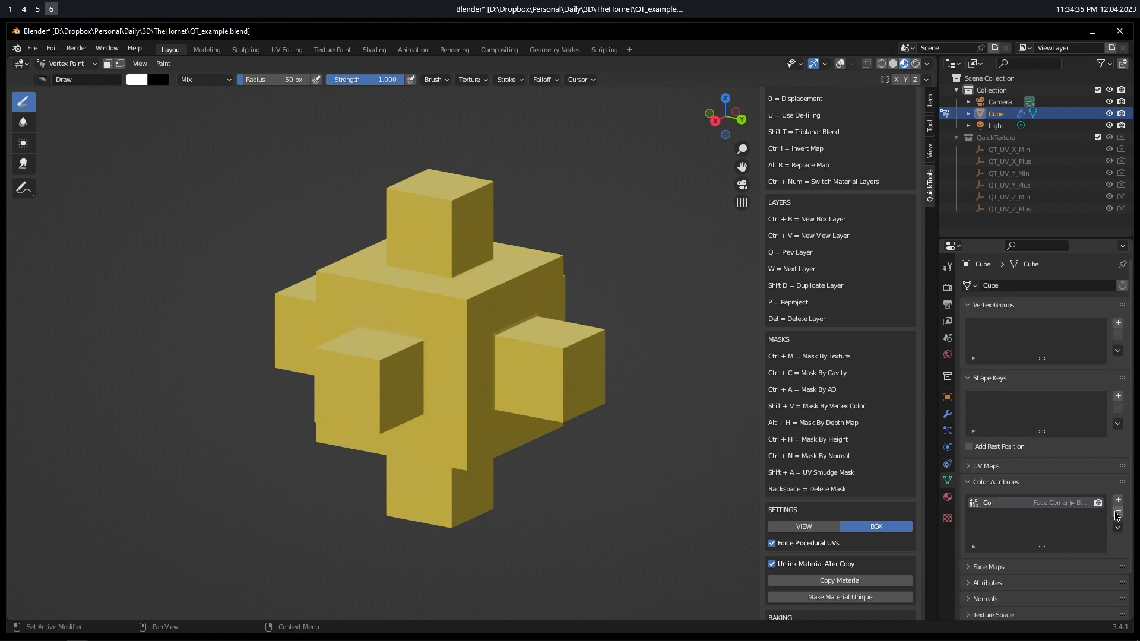
Step: Create a new per-vertex colour attribute named Color on the block
left_click(1118, 500)
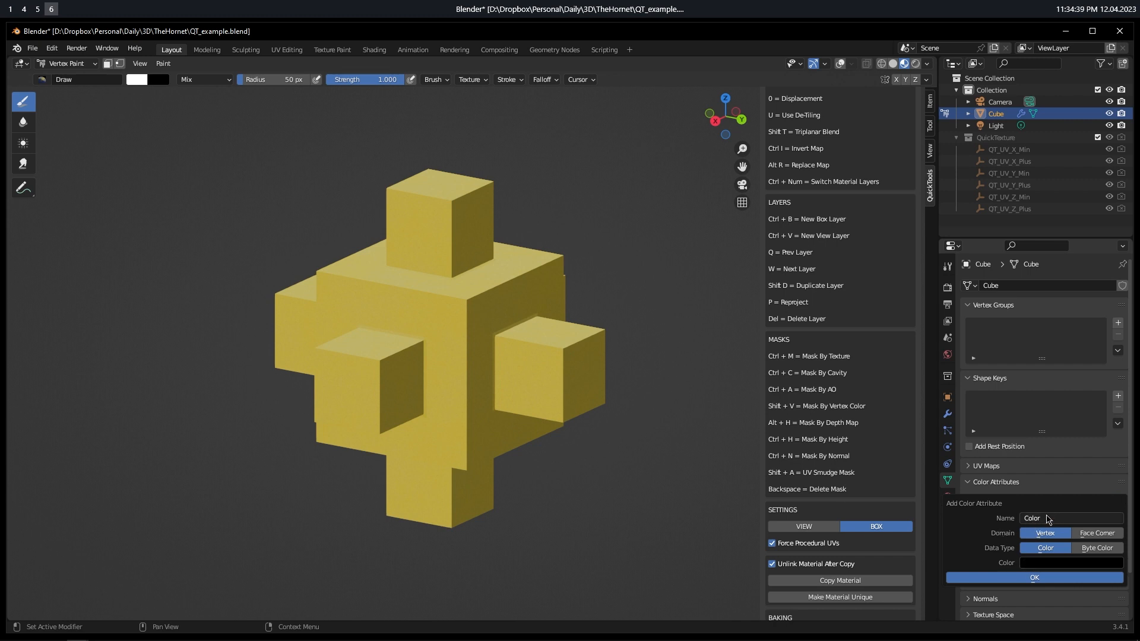
left_click(1062, 518)
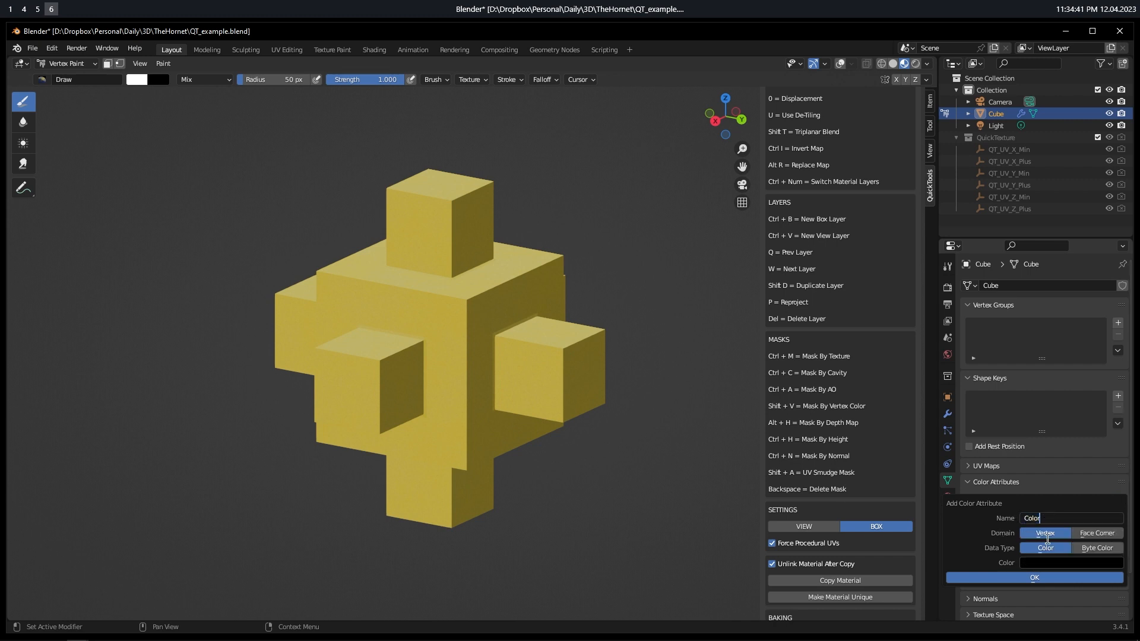
left_click(1033, 578)
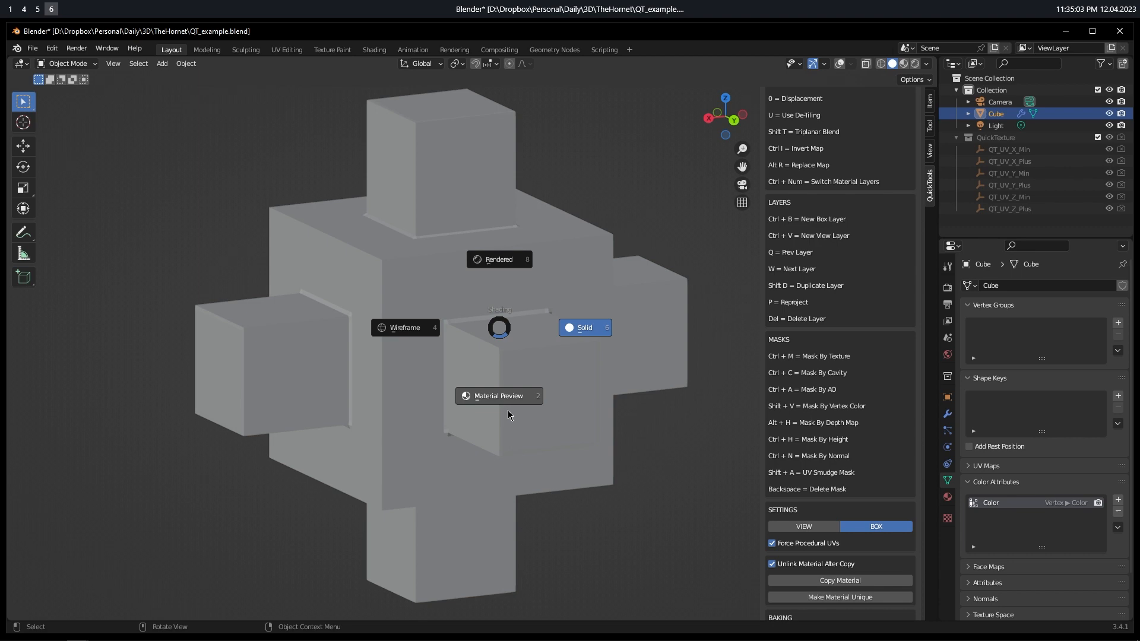
Step: Switch the viewport to Material Preview shading from the Z shading pie menu
left_click(499, 396)
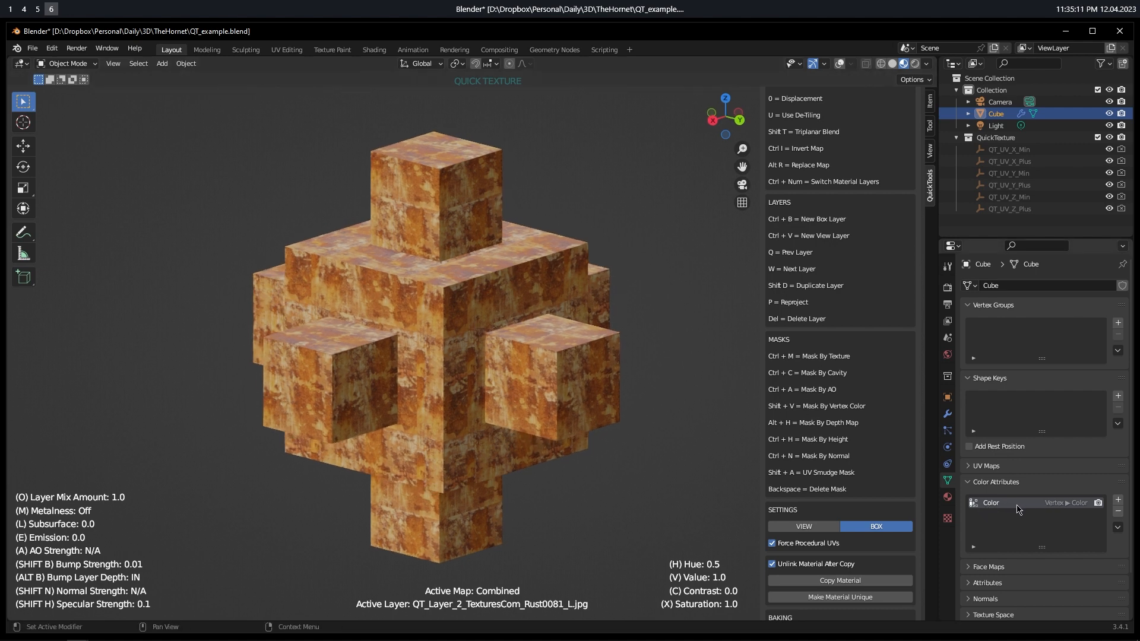
mouse_move(1057, 535)
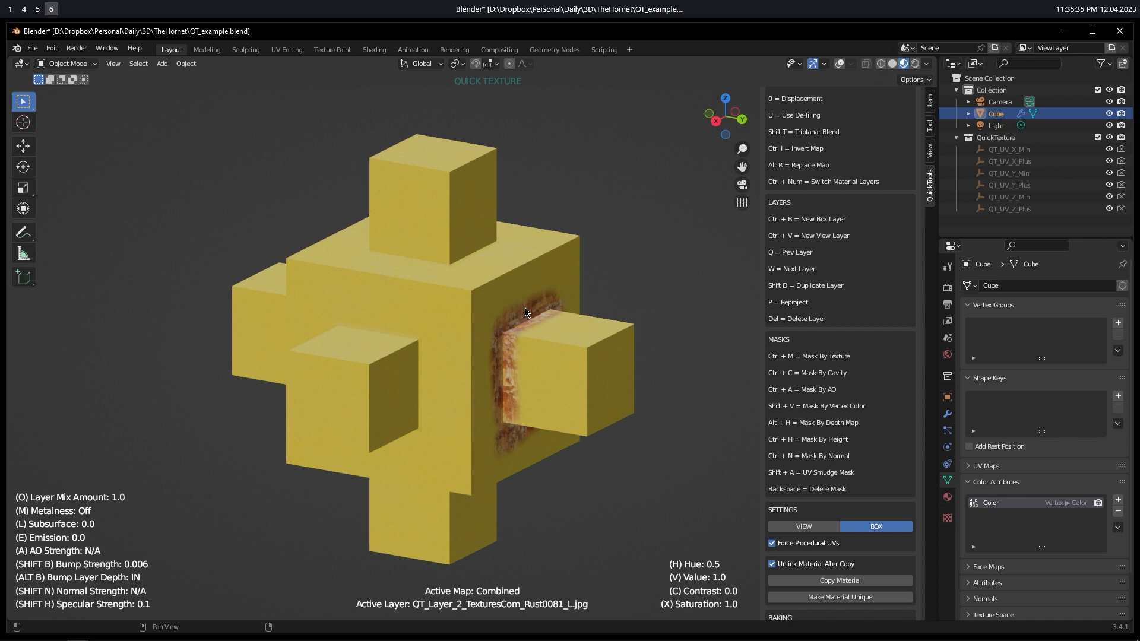
mouse_move(504, 303)
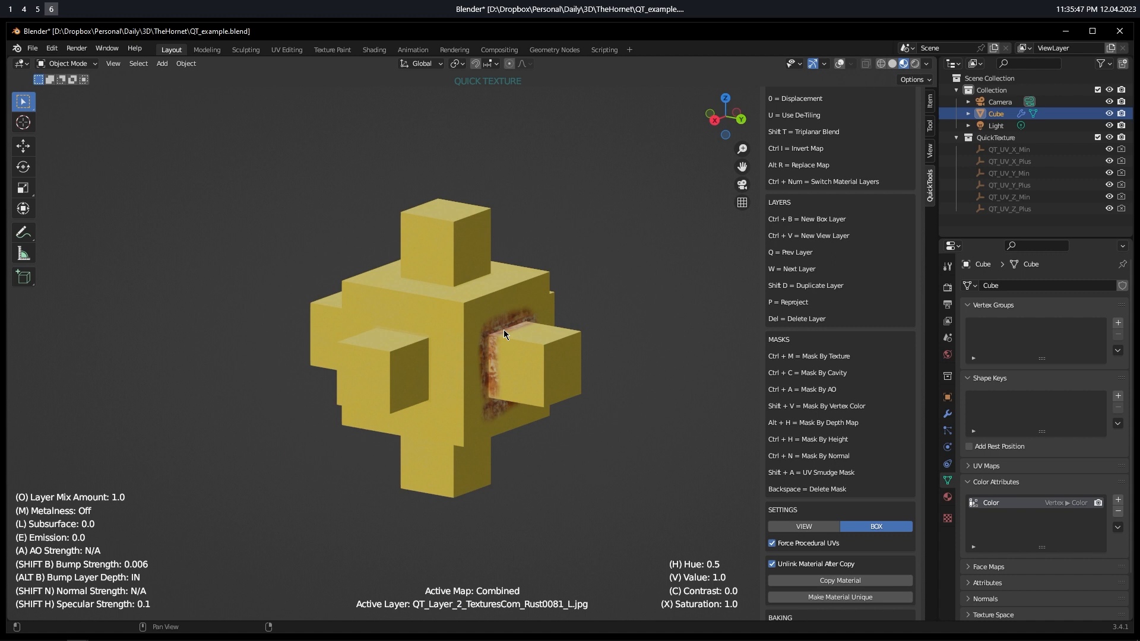
mouse_move(504, 327)
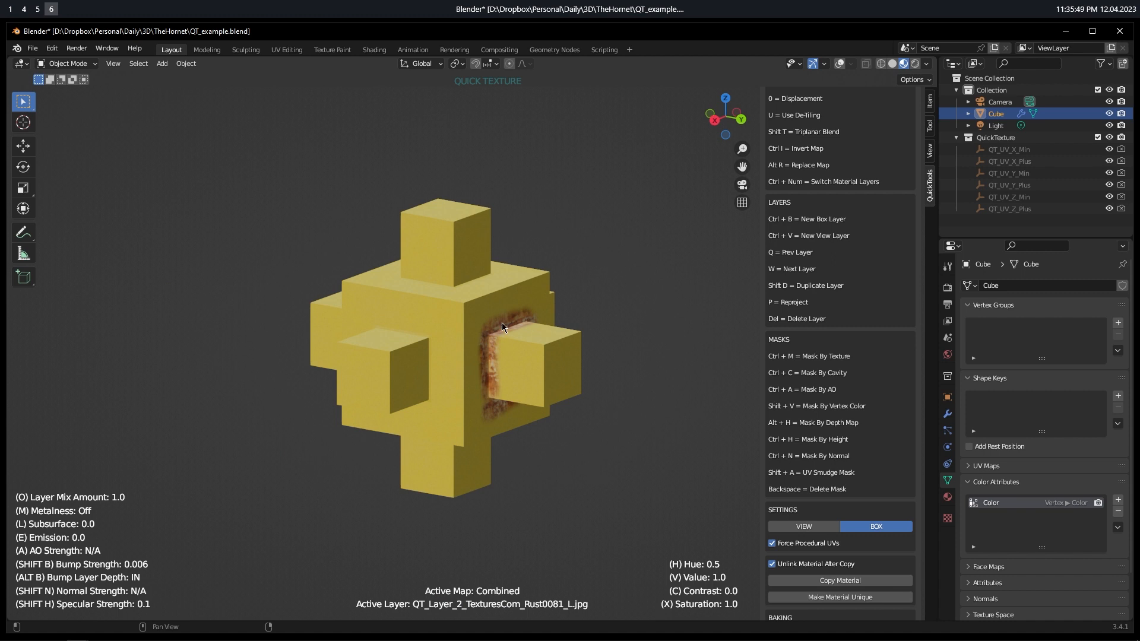